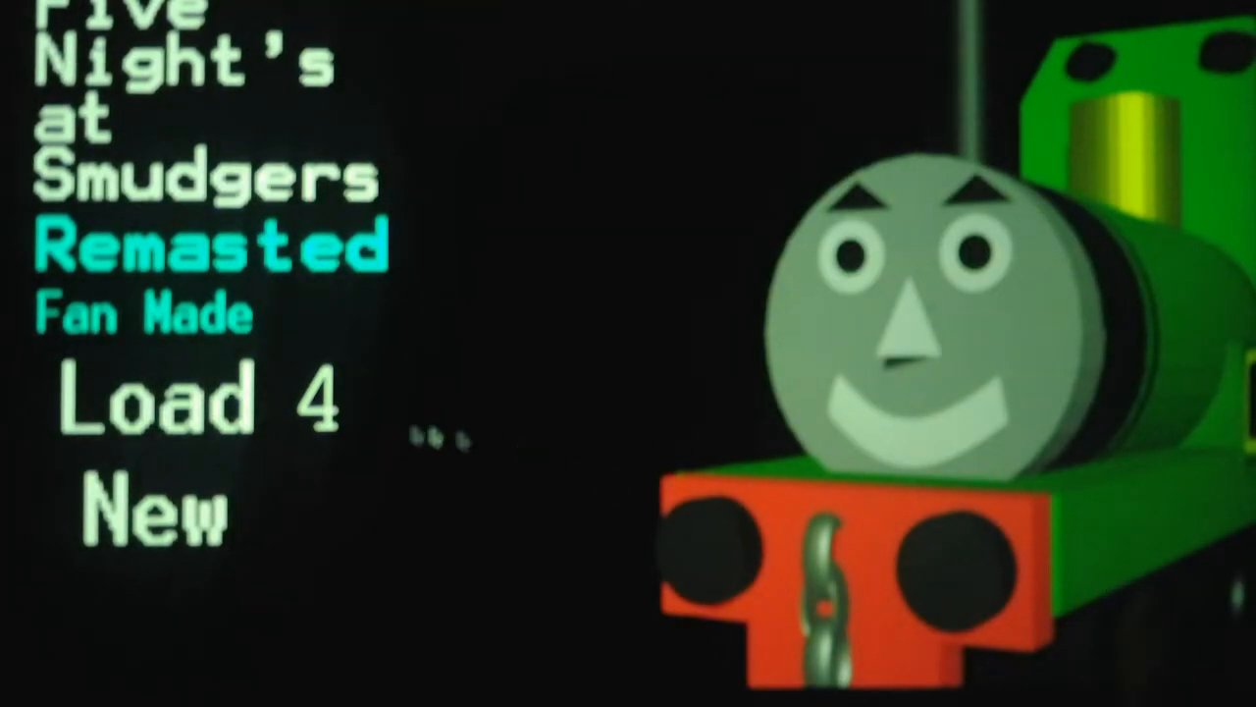
Resume the saved game at Night 4 via 'Load 4' on the title screen.
{"action": "left_click", "coordinate": [212, 406]}
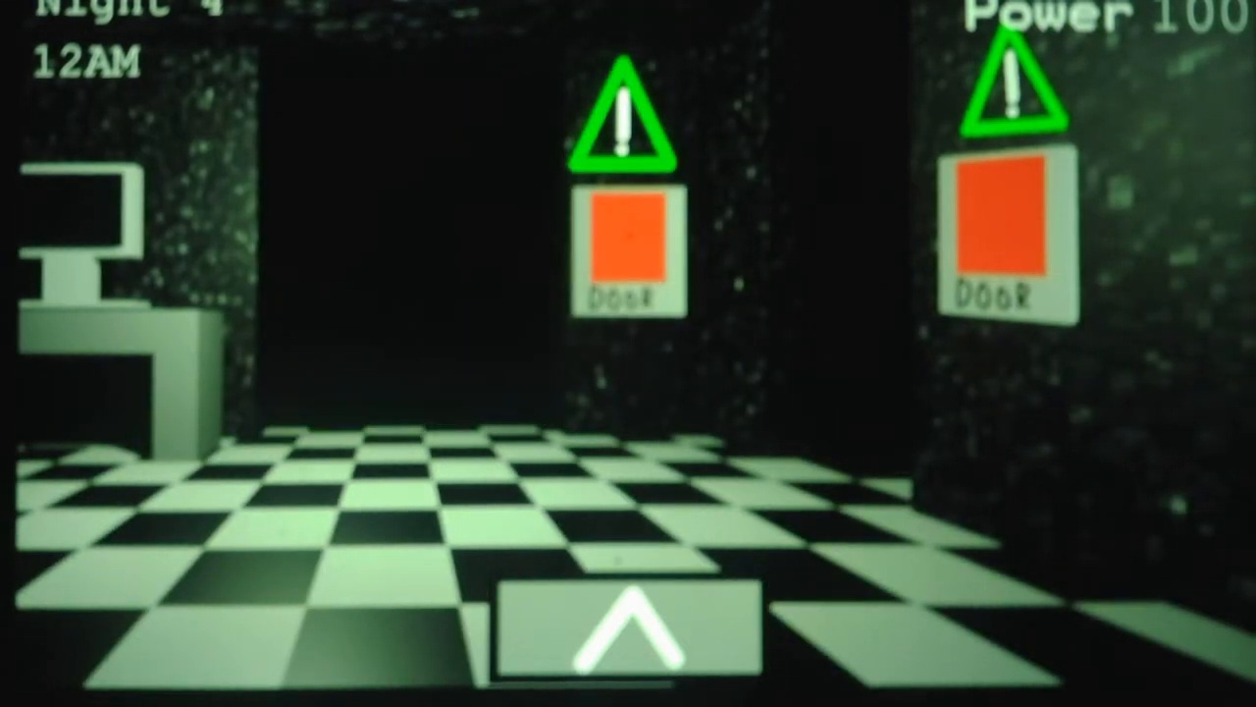
Check Mine shaft 1 on the camera monitor, then return to the office view.
{"action": "left_click", "coordinate": [628, 638]}
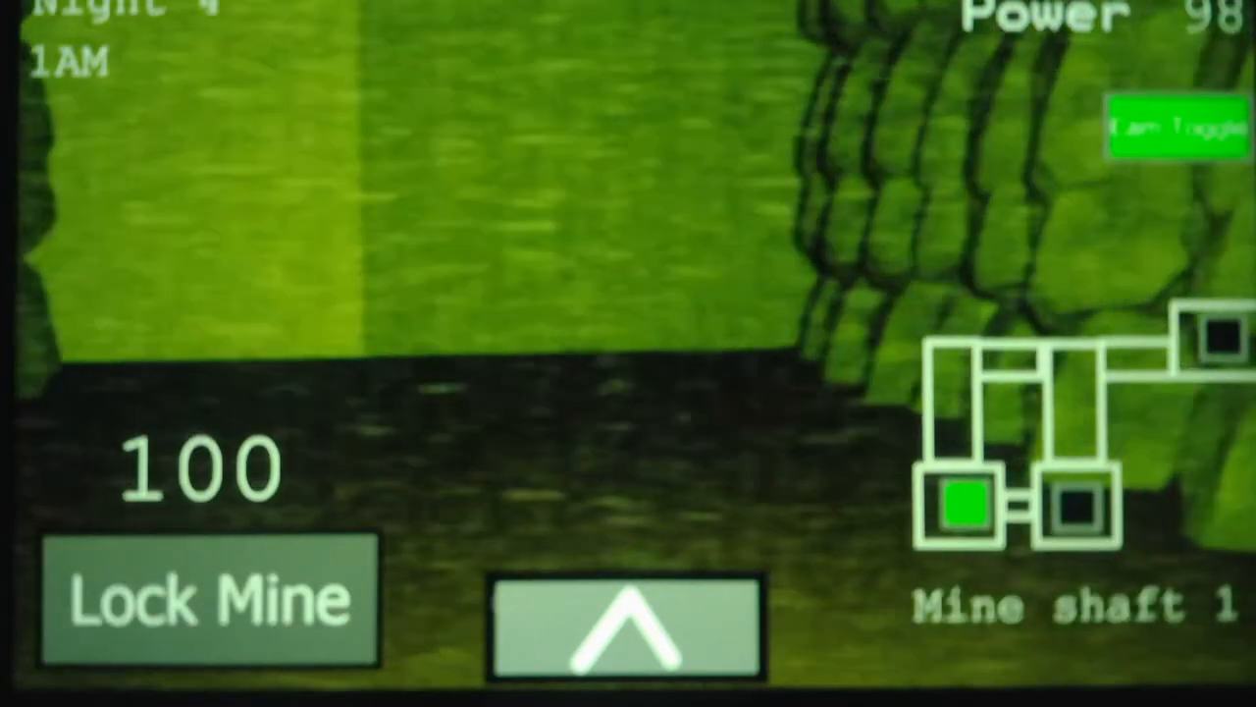
{"action": "left_click", "coordinate": [623, 632]}
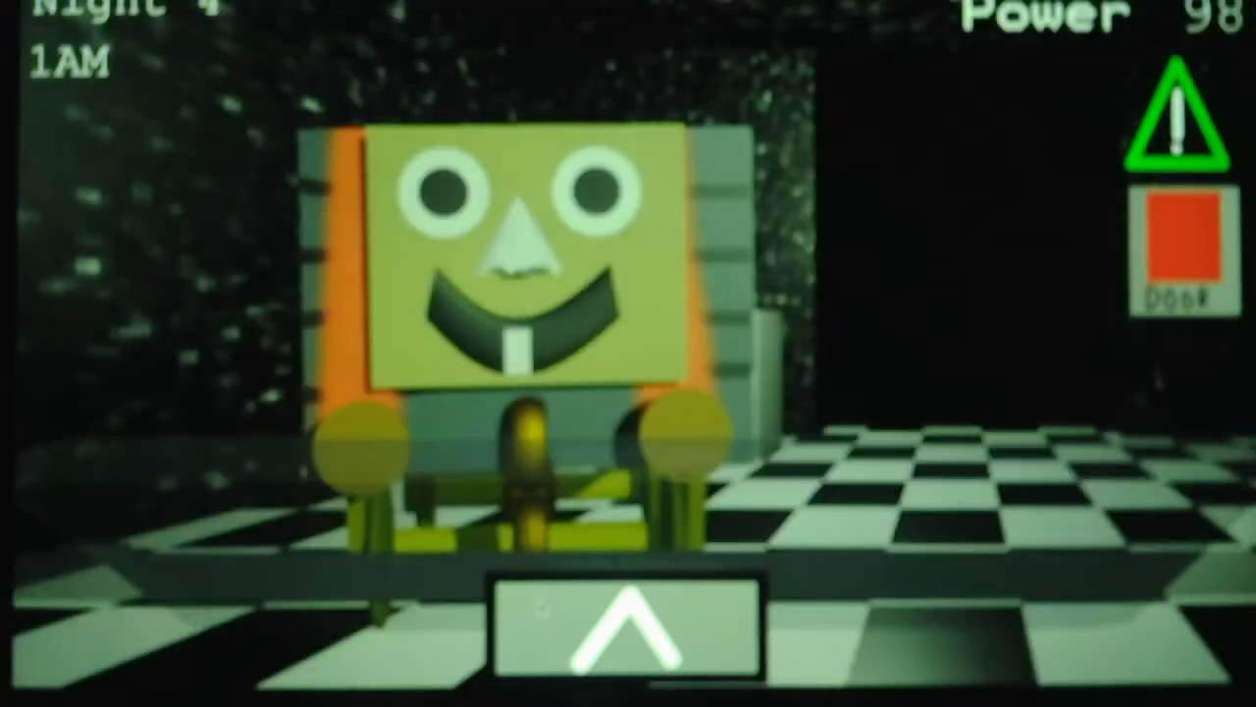